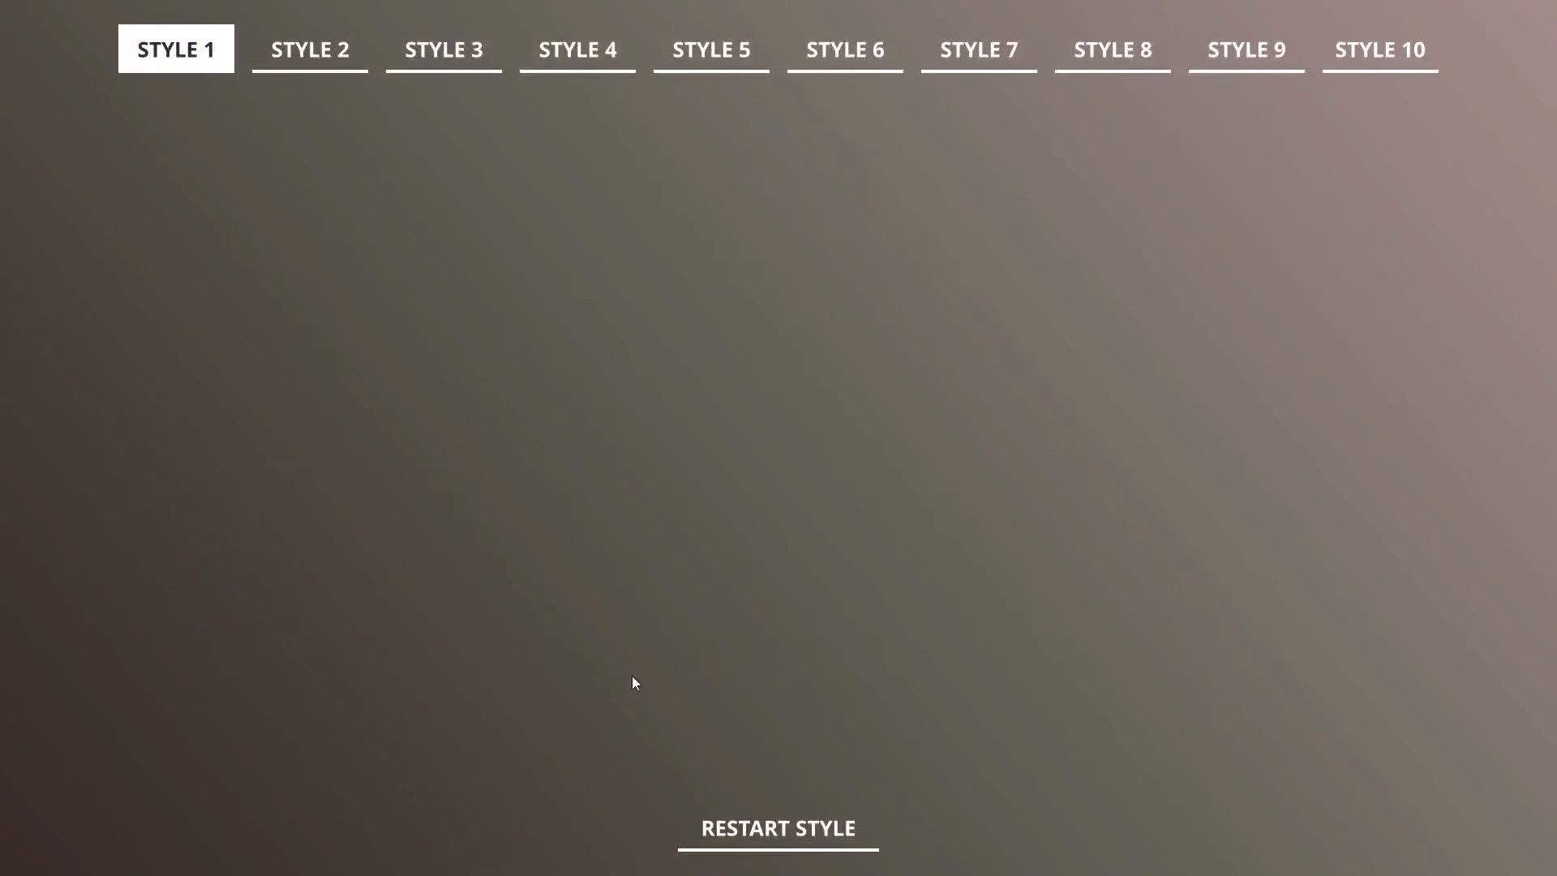
pyautogui.moveTo(327, 165)
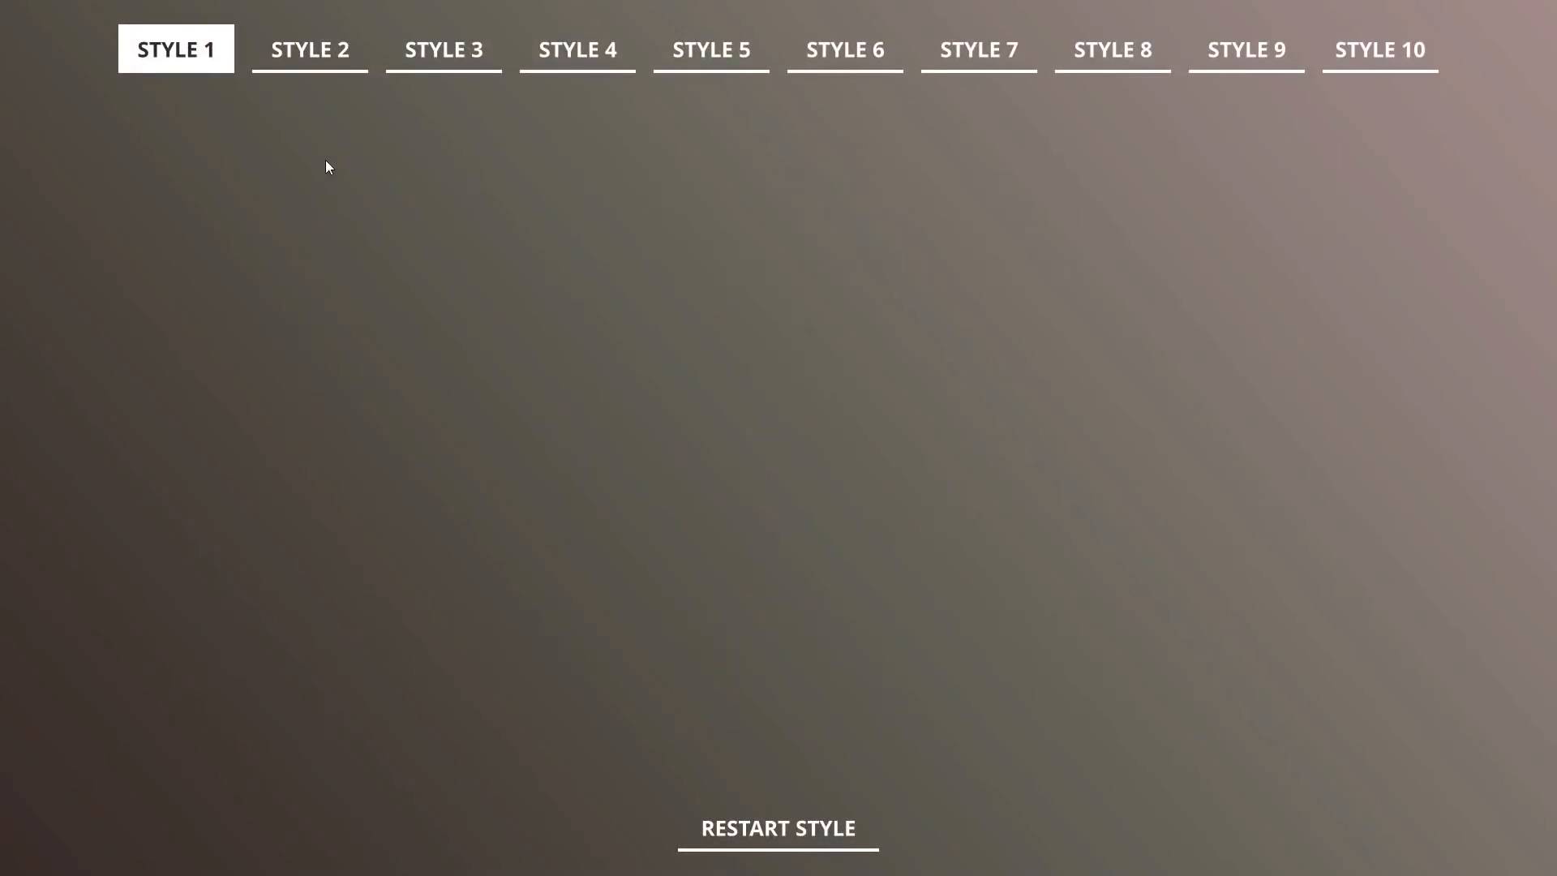
# Preview title styles 2 through 5 in turn, ending on the thin text between two lines
pyautogui.click(310, 48)
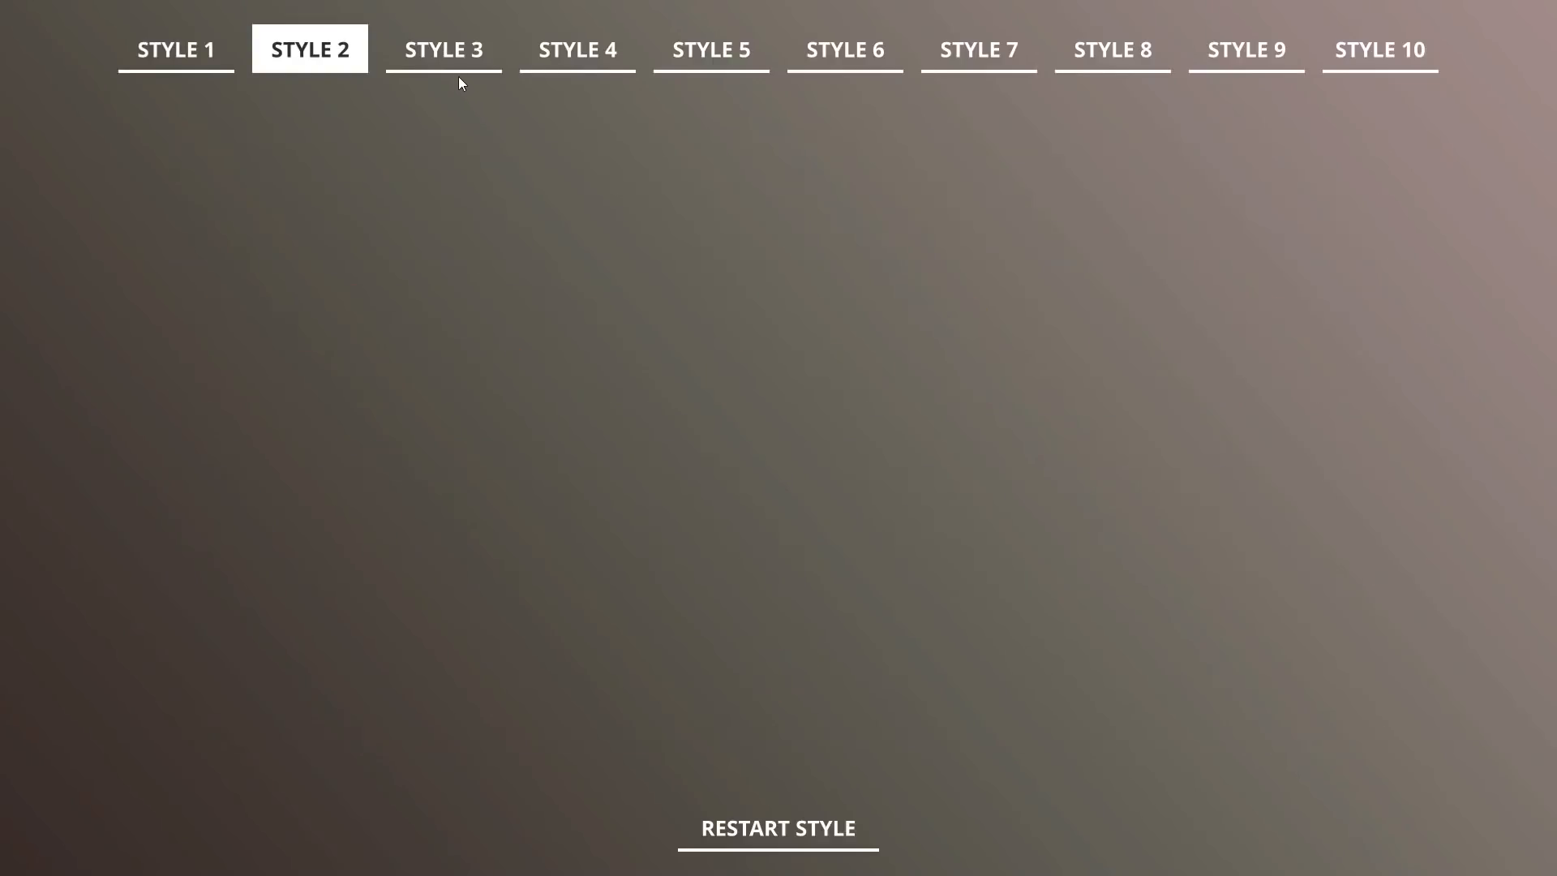
pyautogui.click(443, 48)
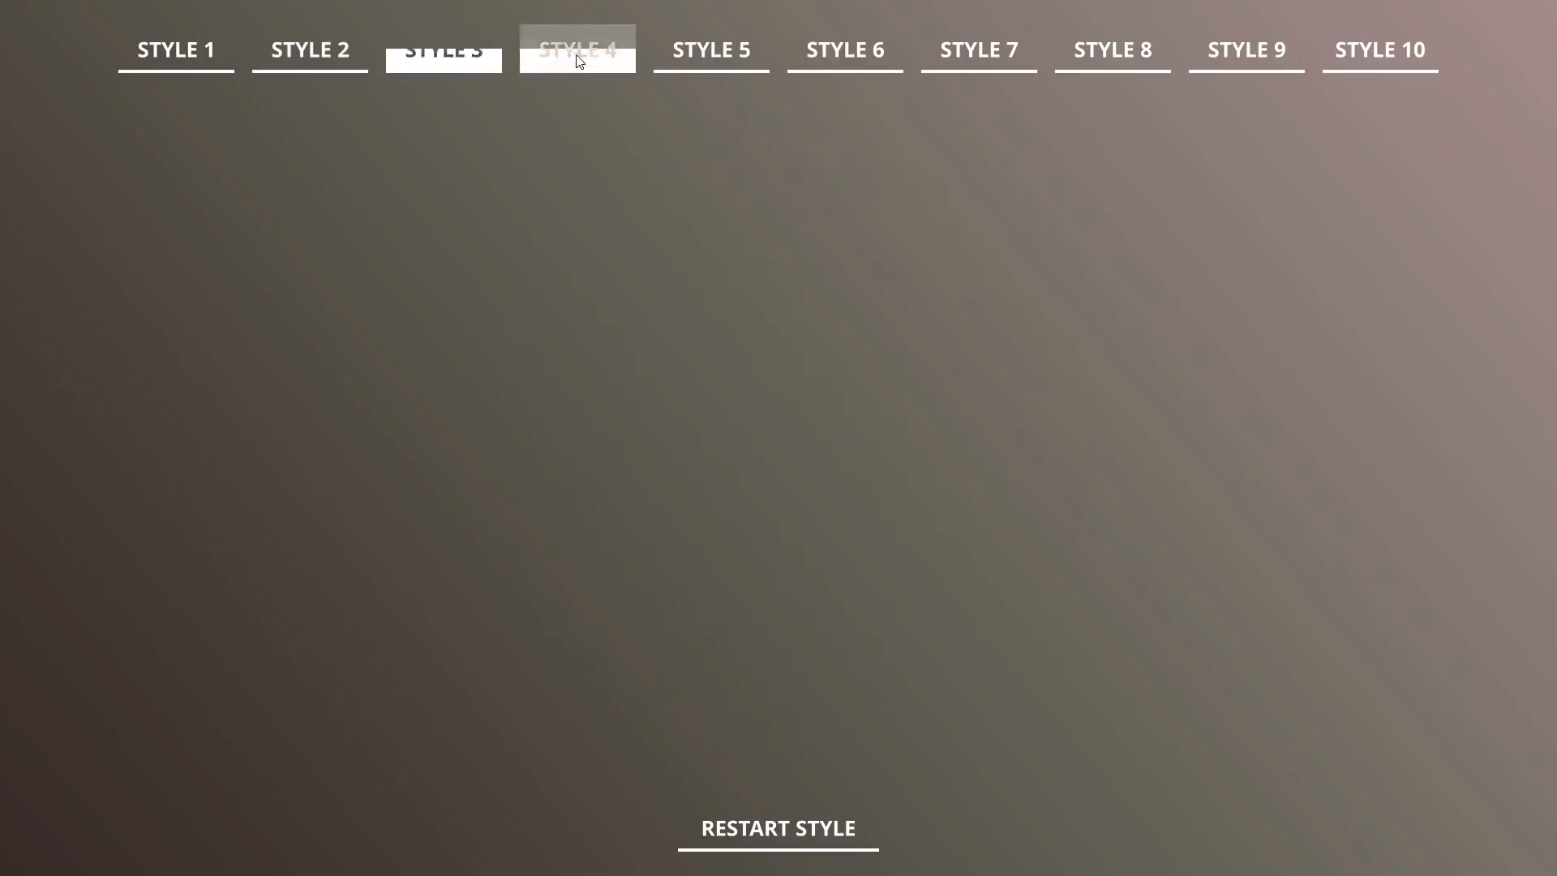
pyautogui.click(576, 50)
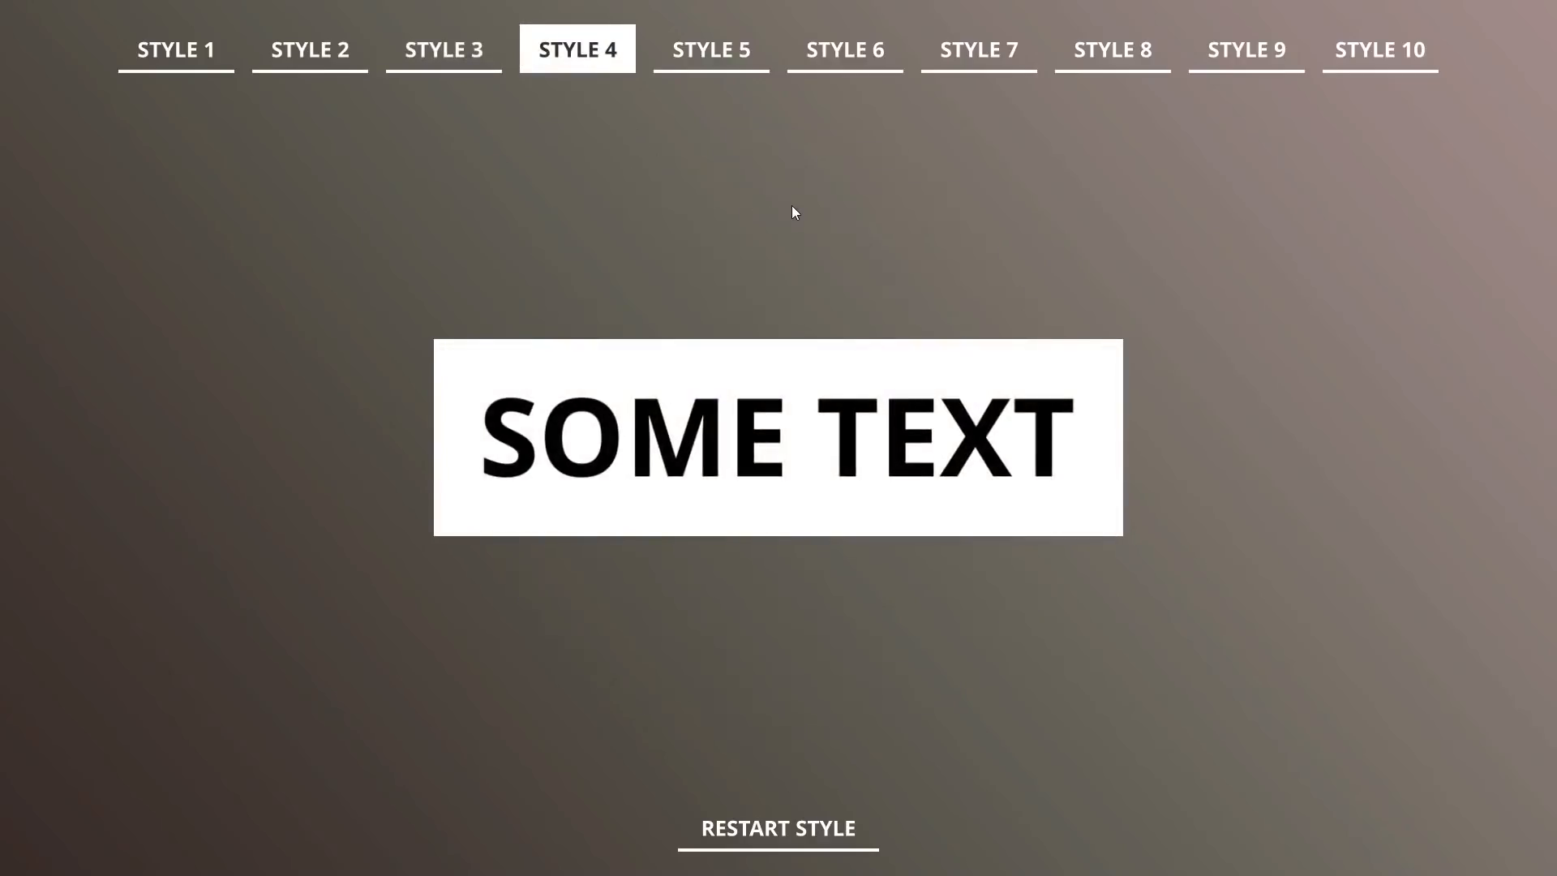
pyautogui.click(711, 48)
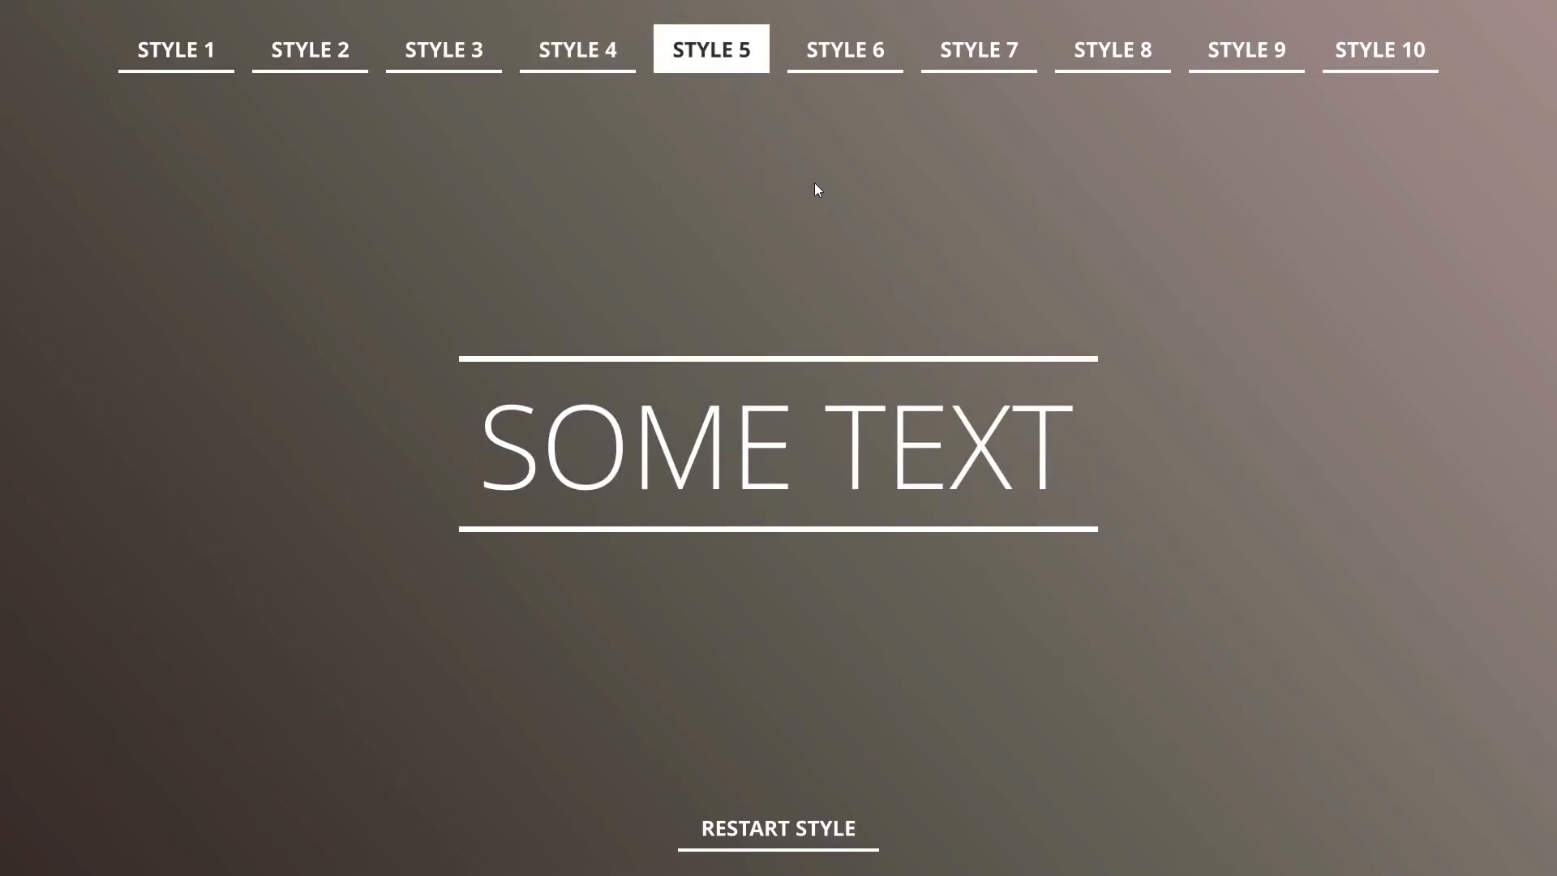
pyautogui.click(843, 49)
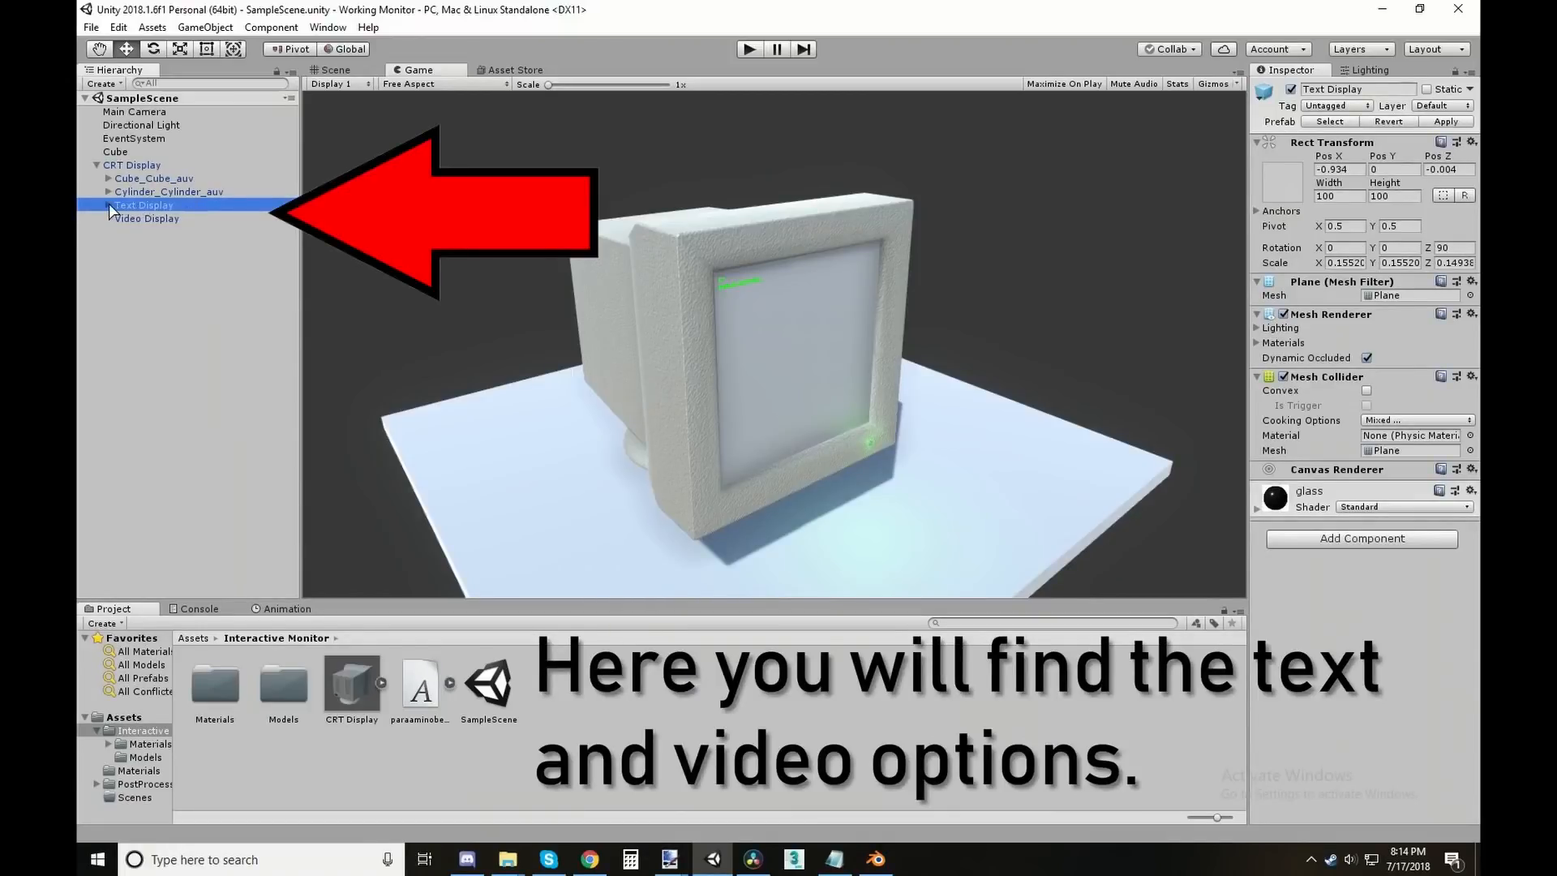
# Select the CRT monitor's Editable Text and change it to 'Hello, how are you today?'
pyautogui.click(98, 206)
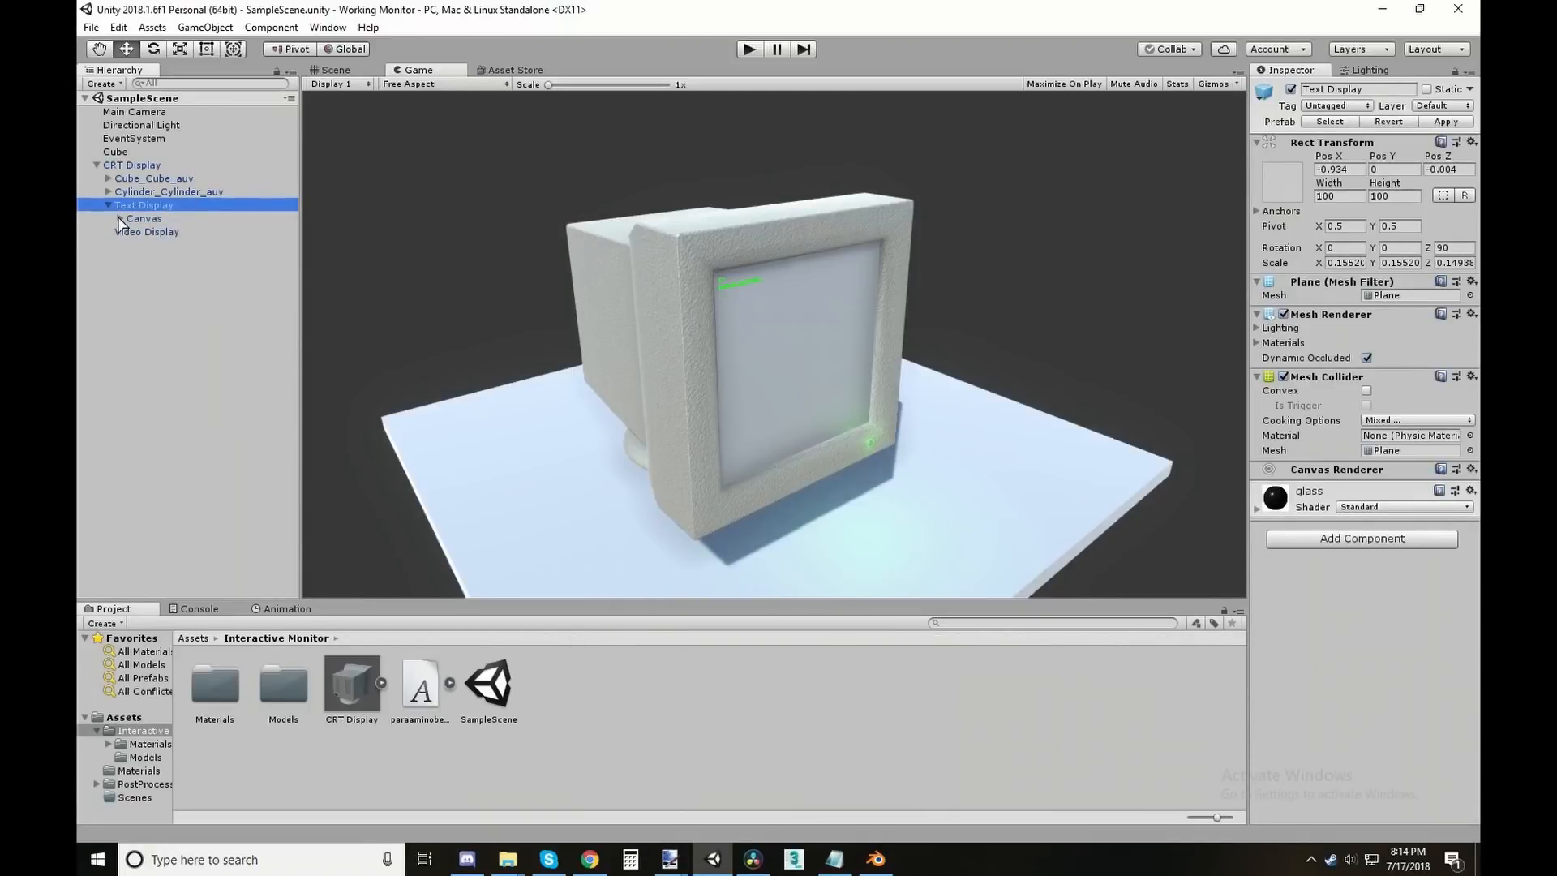
pyautogui.click(167, 232)
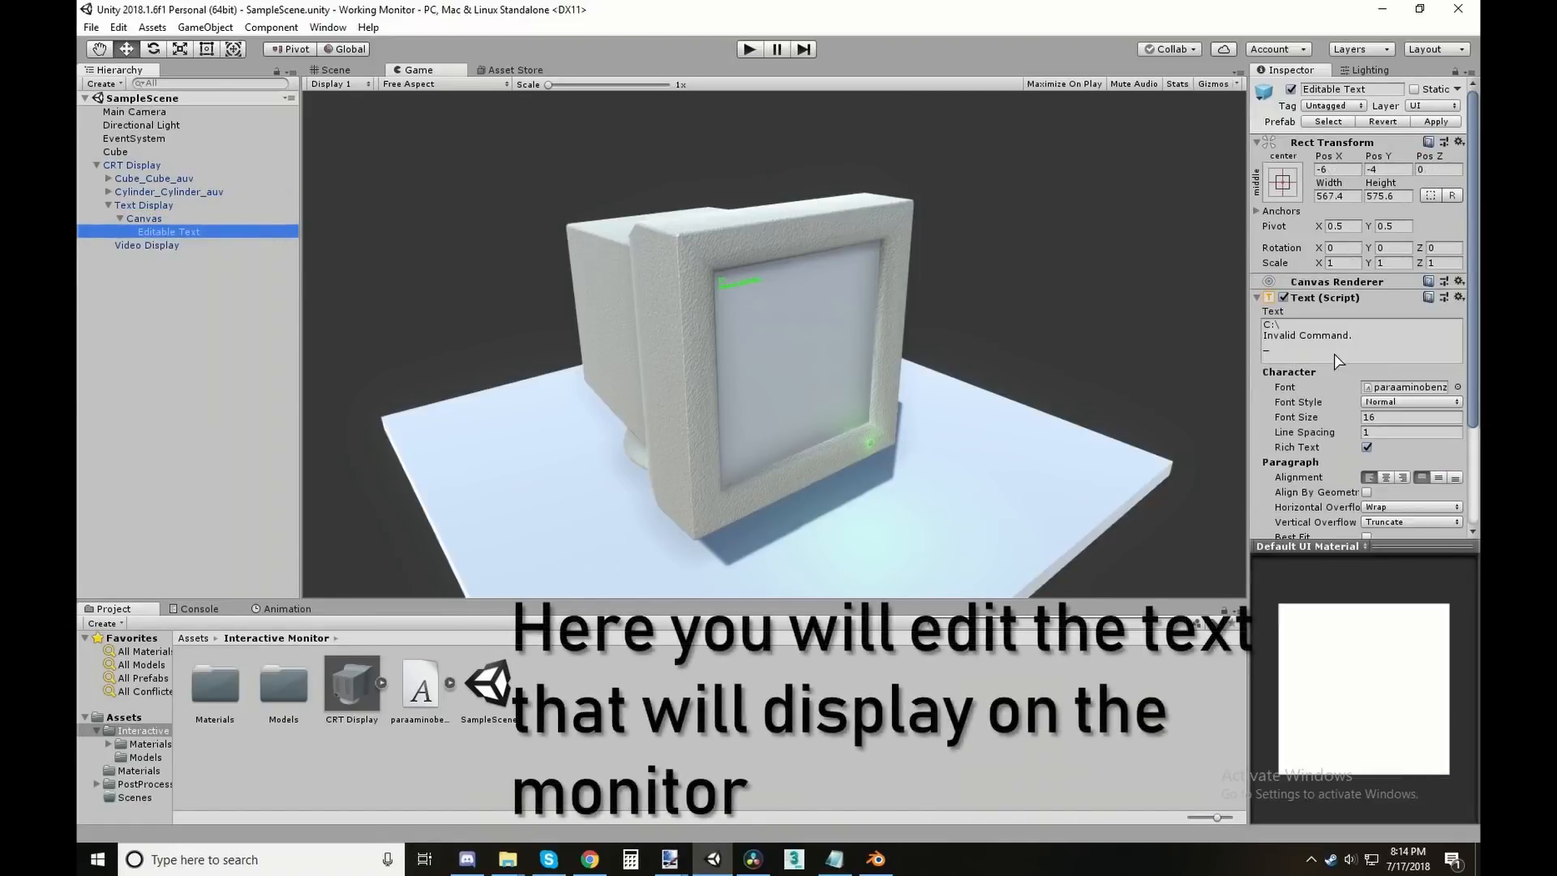
pyautogui.write('H')
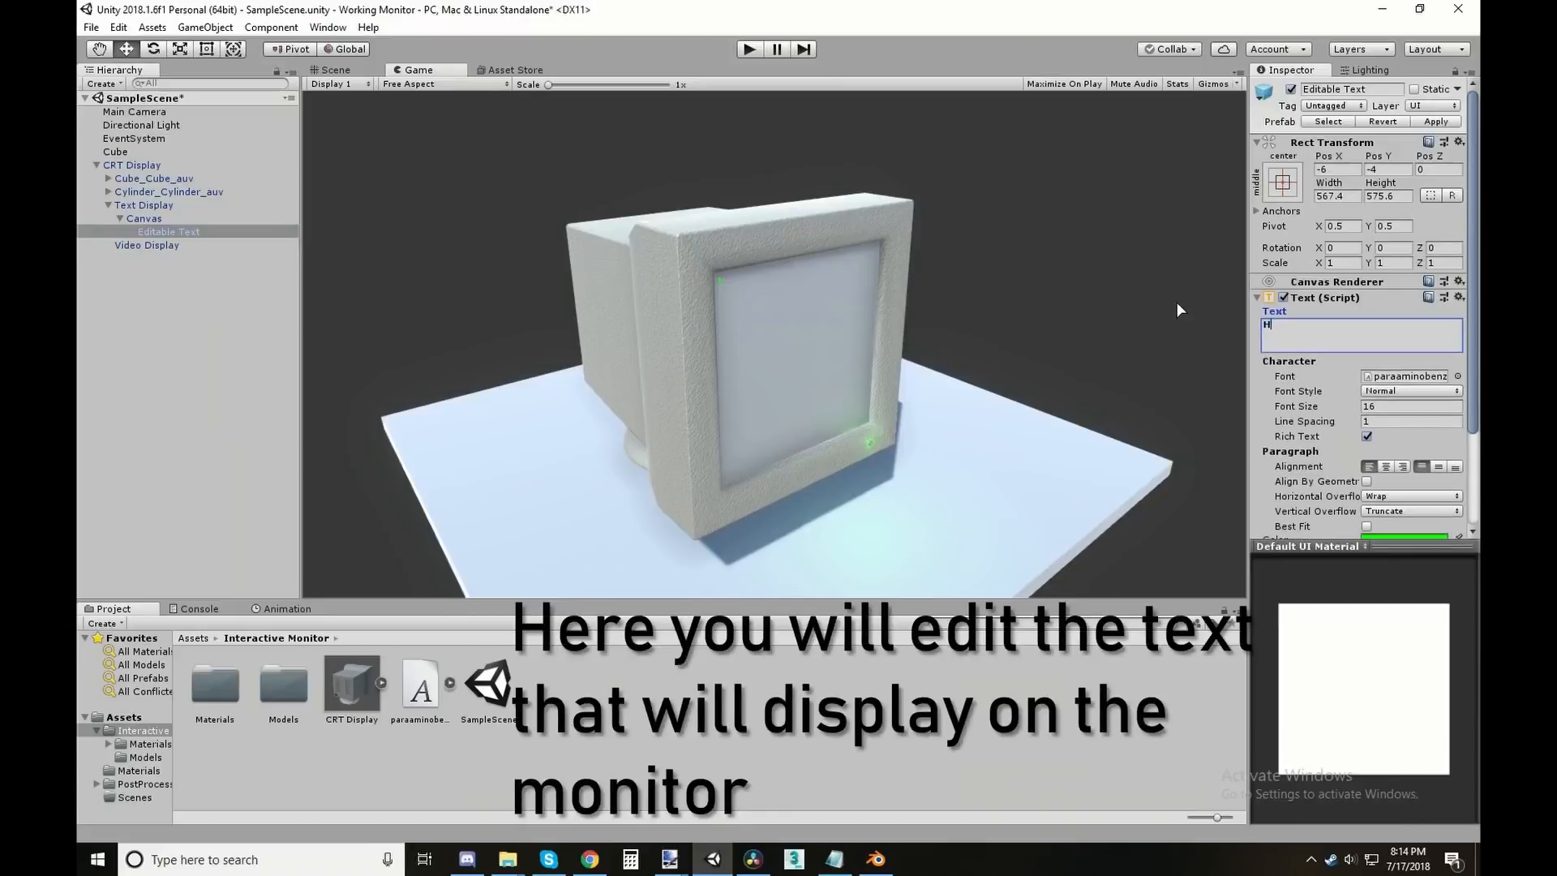
pyautogui.write('ello,')
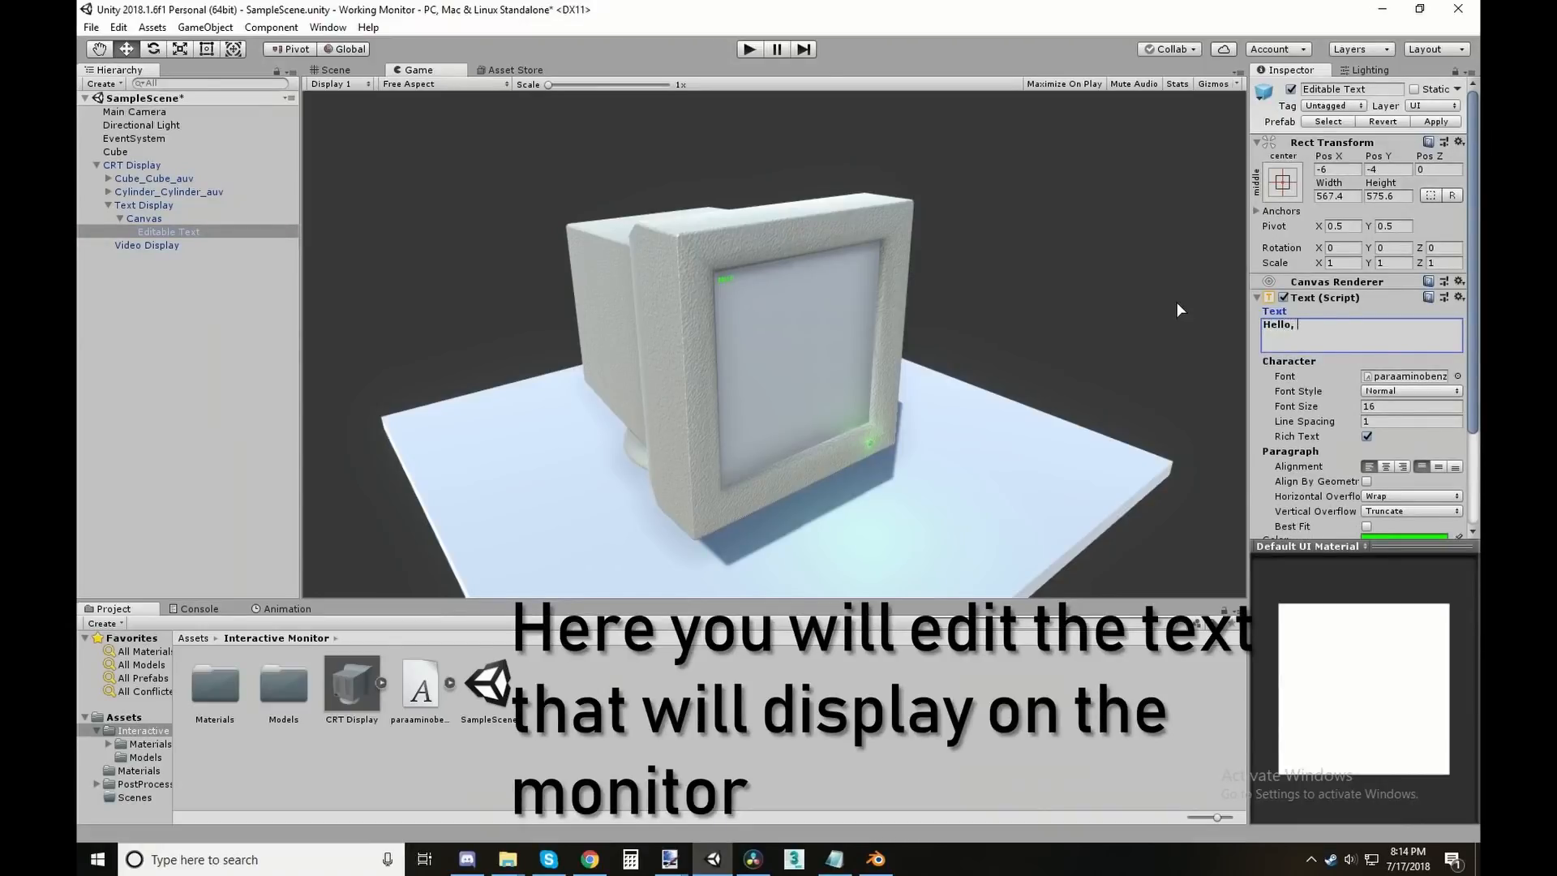
pyautogui.write('how are you')
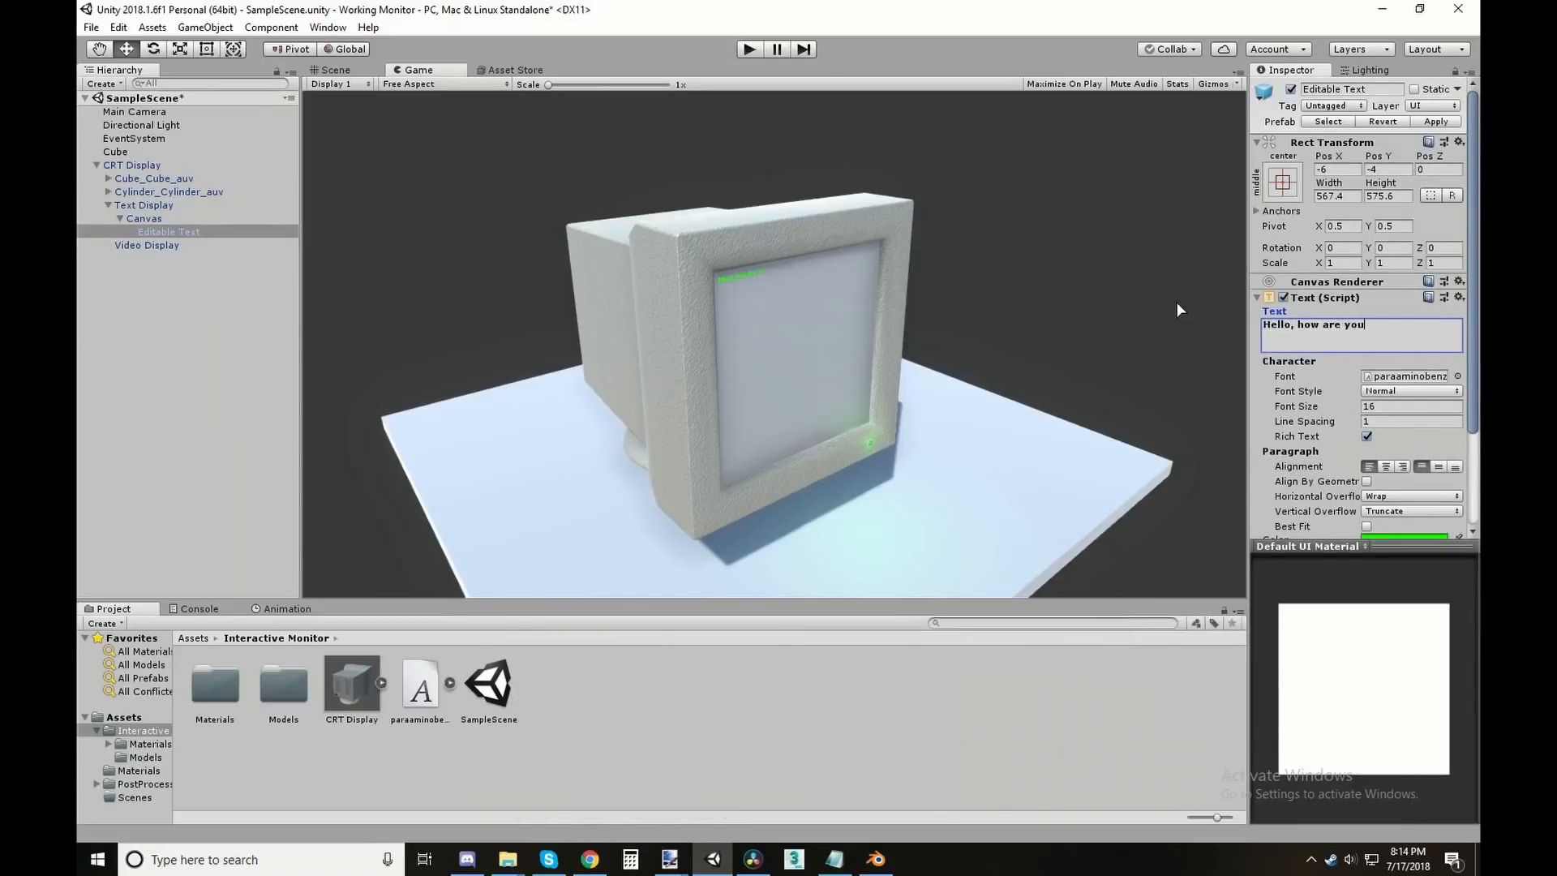
pyautogui.write('today?')
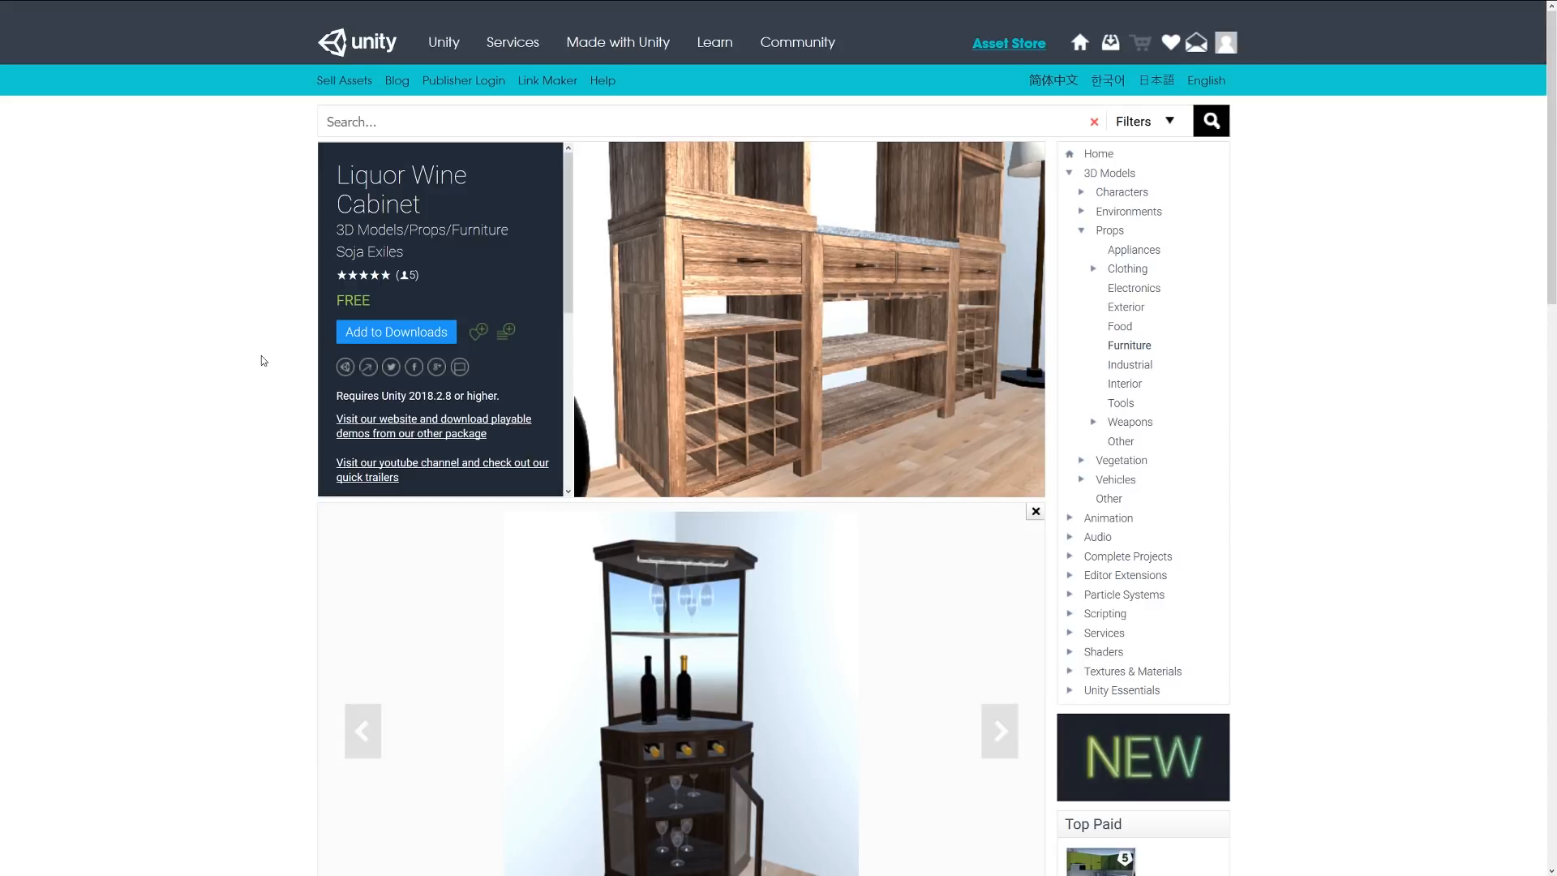
# Scroll down the free Liquor Wine Cabinet asset page to view its preview images
pyautogui.scroll(-3)
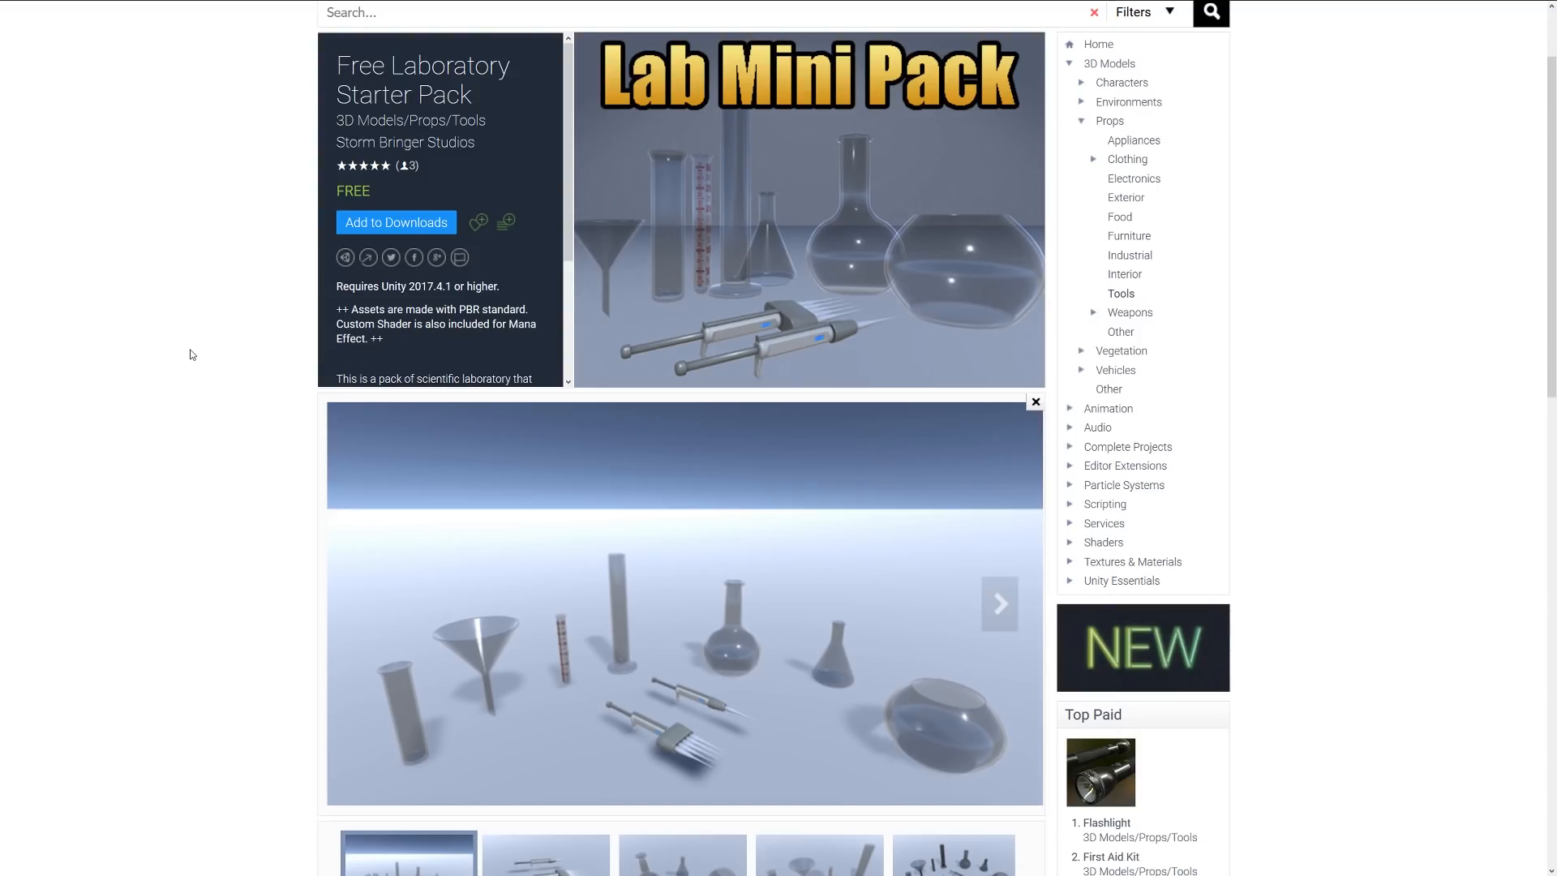
# Scroll down the Free Laboratory Starter Pack page before moving to the Free Cans pack
pyautogui.scroll(-3)
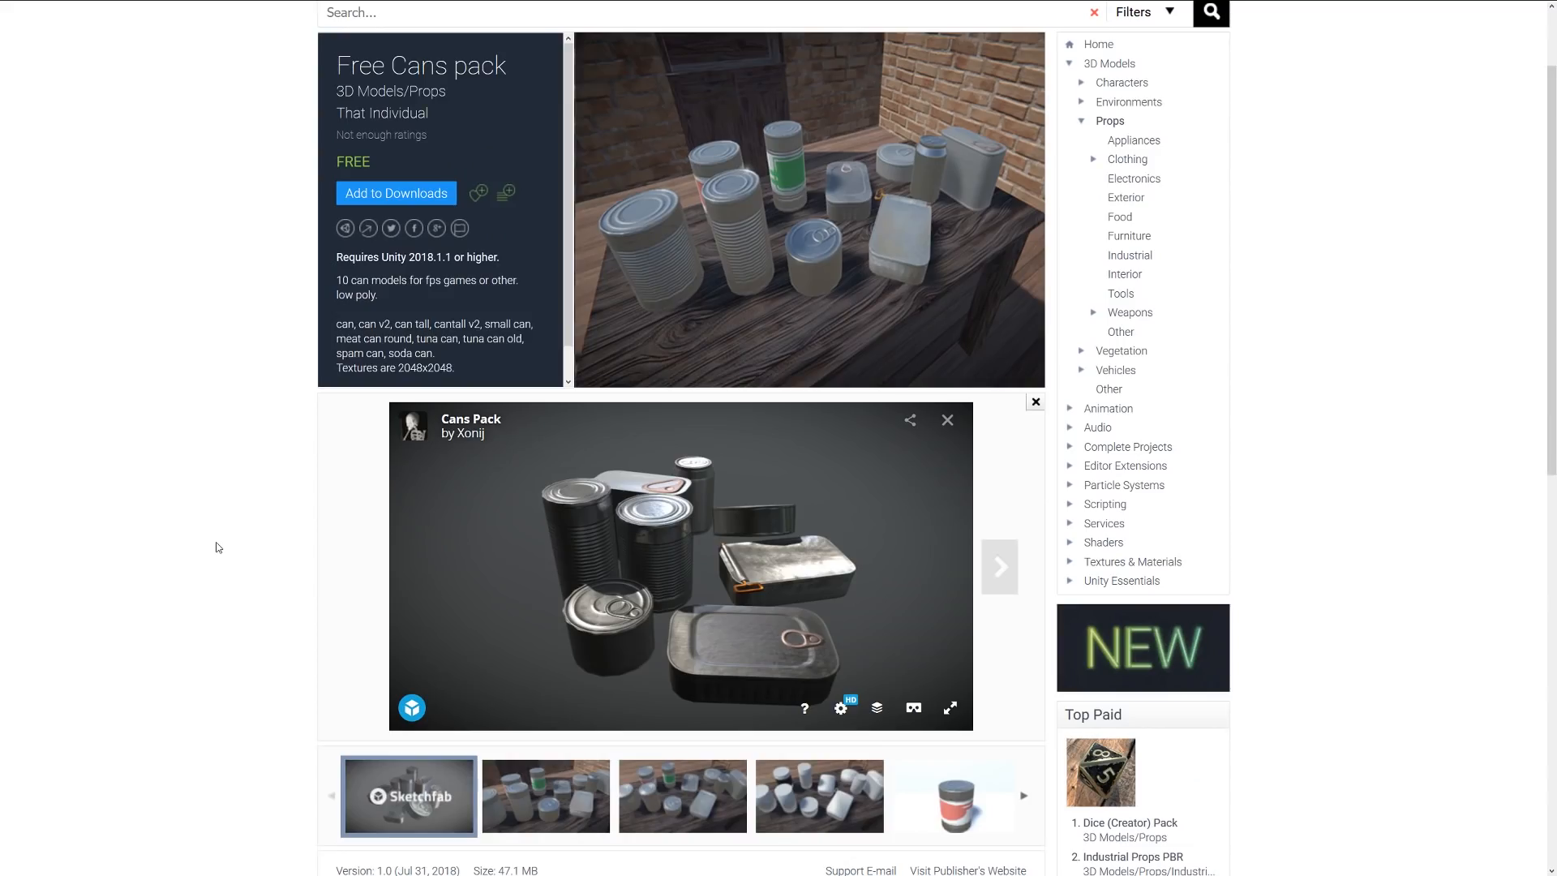
pyautogui.moveTo(884, 580)
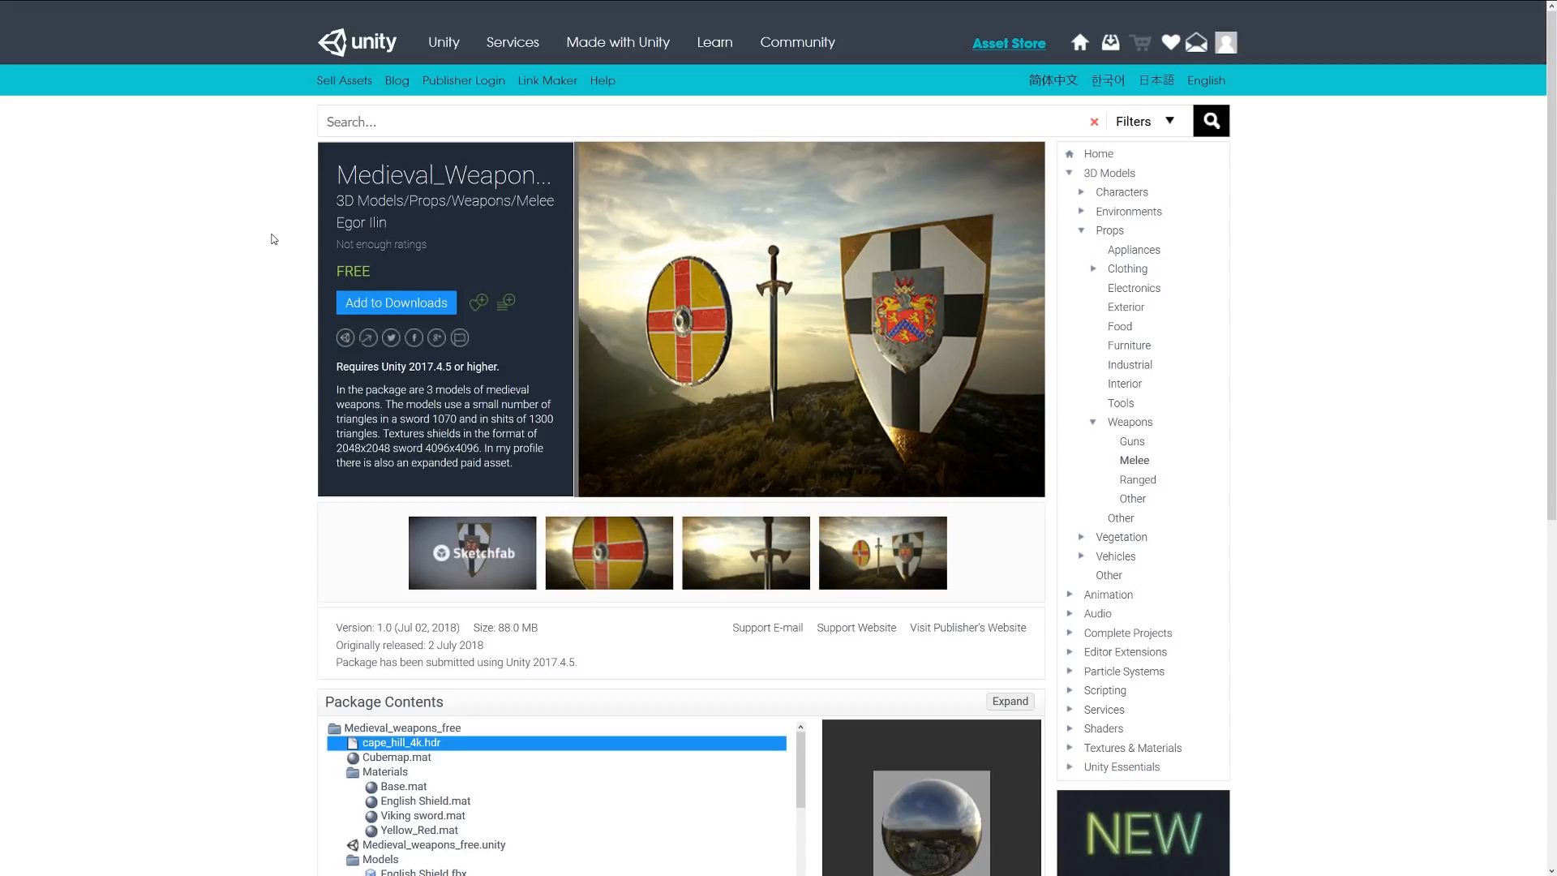
pyautogui.moveTo(270, 337)
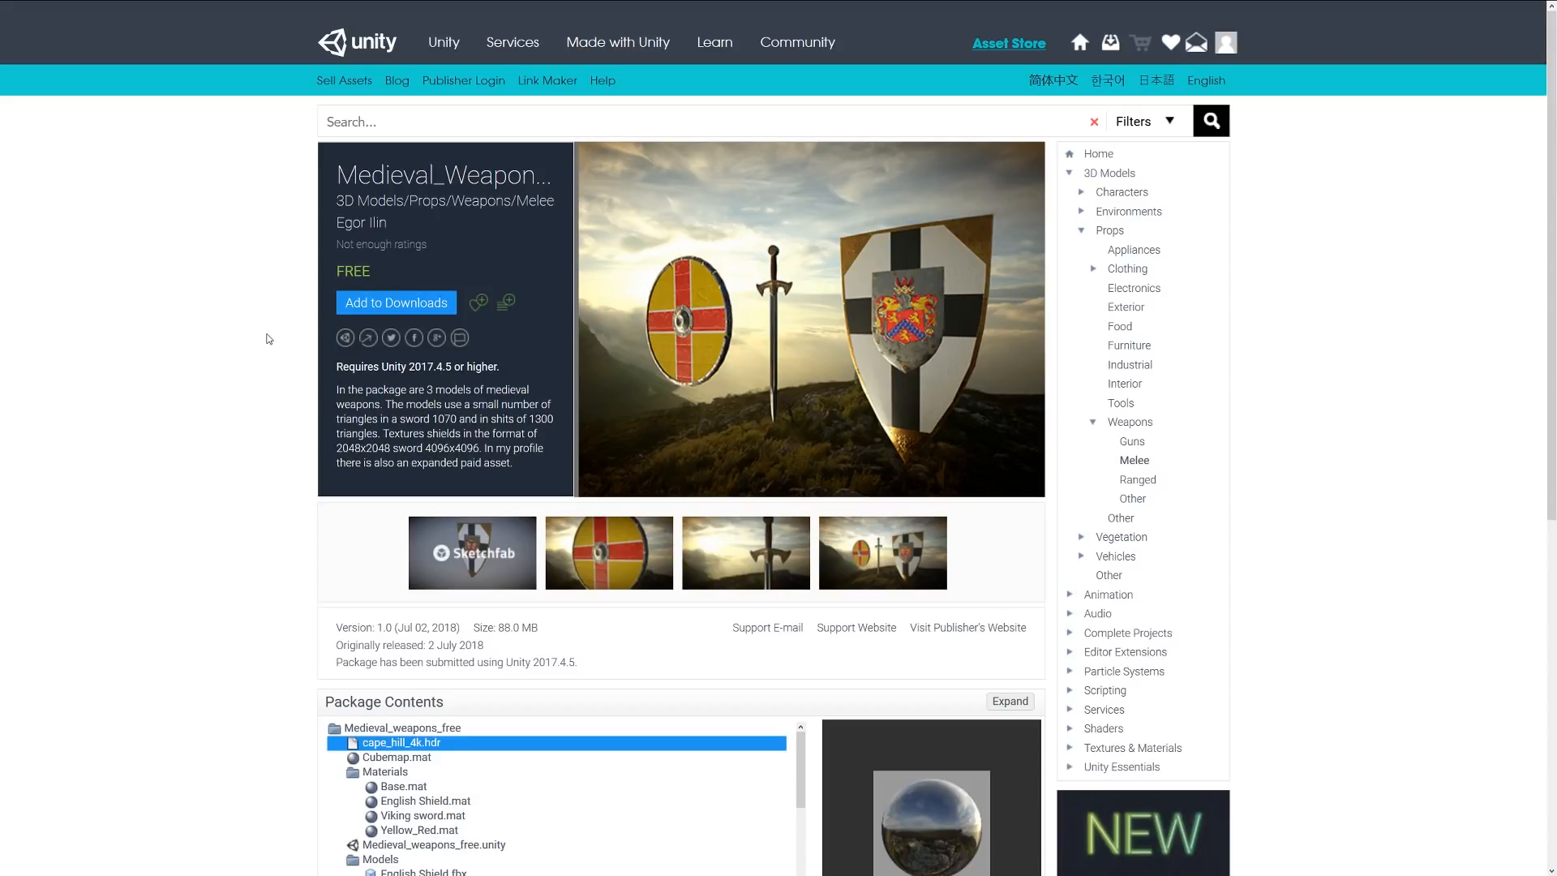